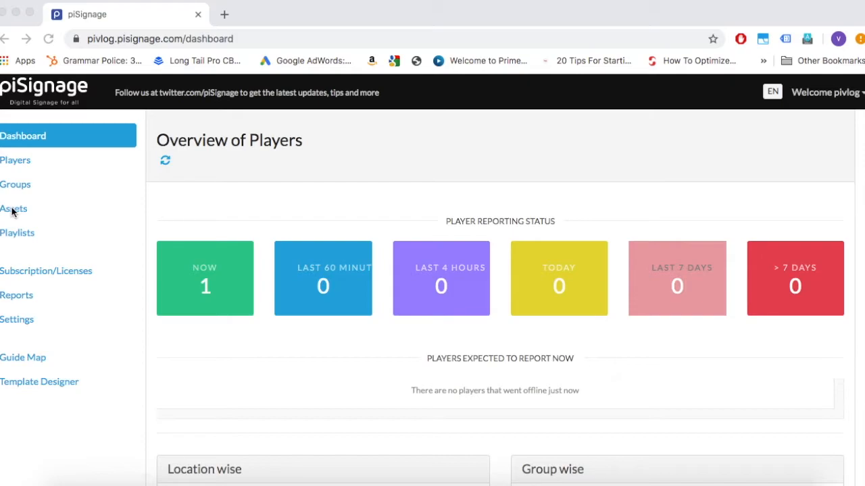
# - Go to the Assets page and reveal the add-asset choices
pyautogui.click(14, 208)
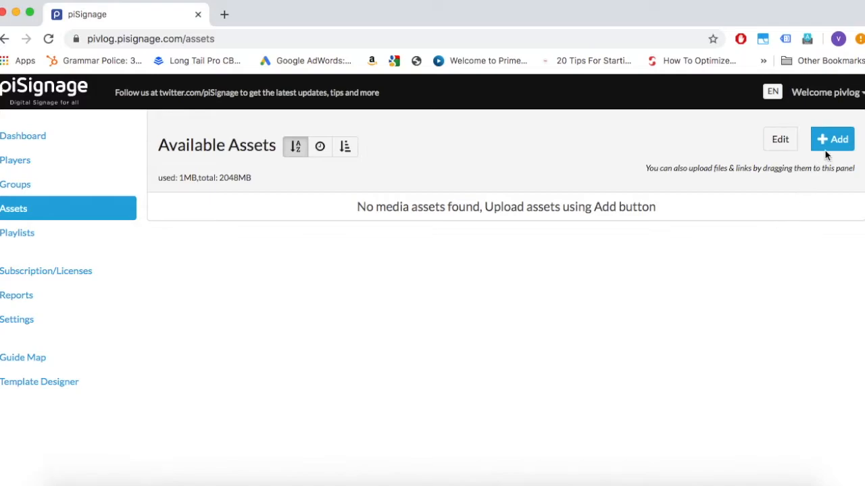
pyautogui.click(832, 137)
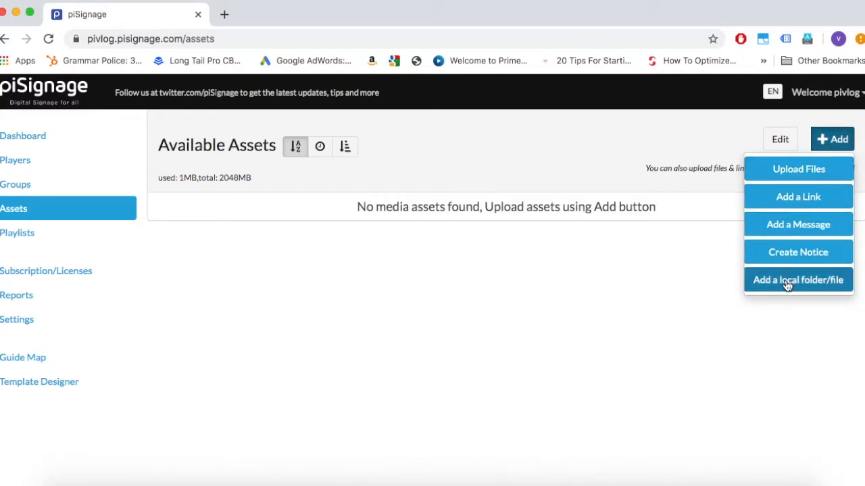
pyautogui.moveTo(797, 168)
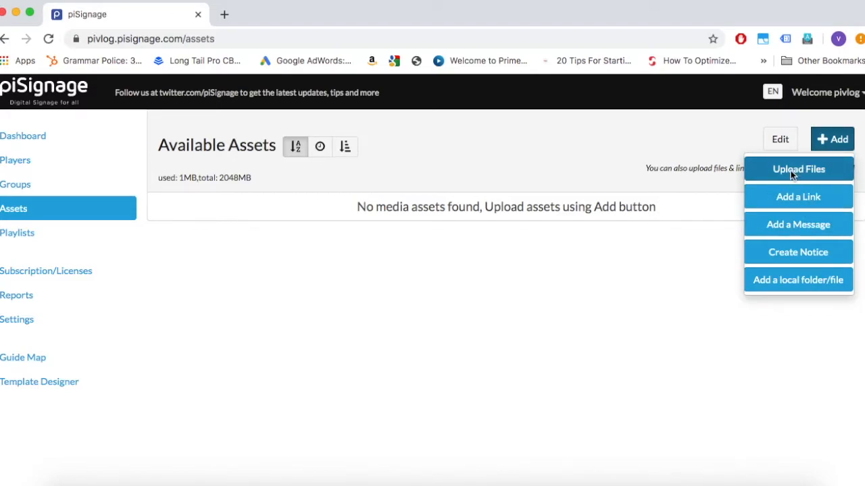
pyautogui.moveTo(797, 279)
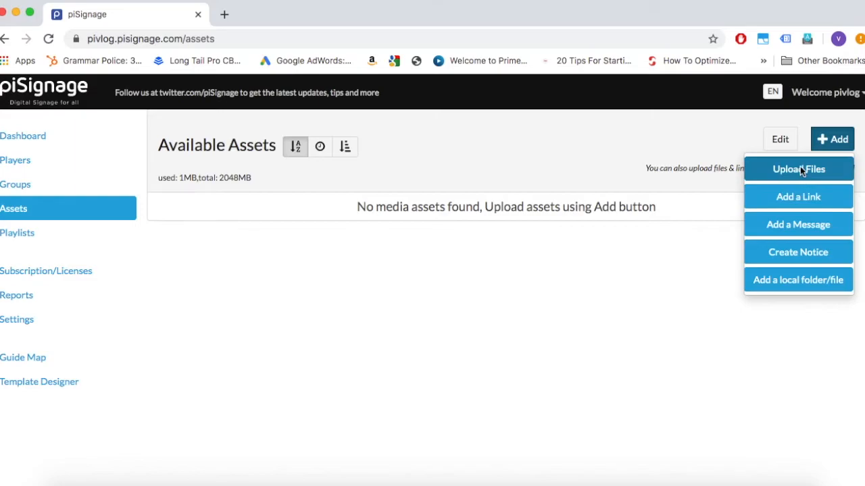
pyautogui.moveTo(798, 169)
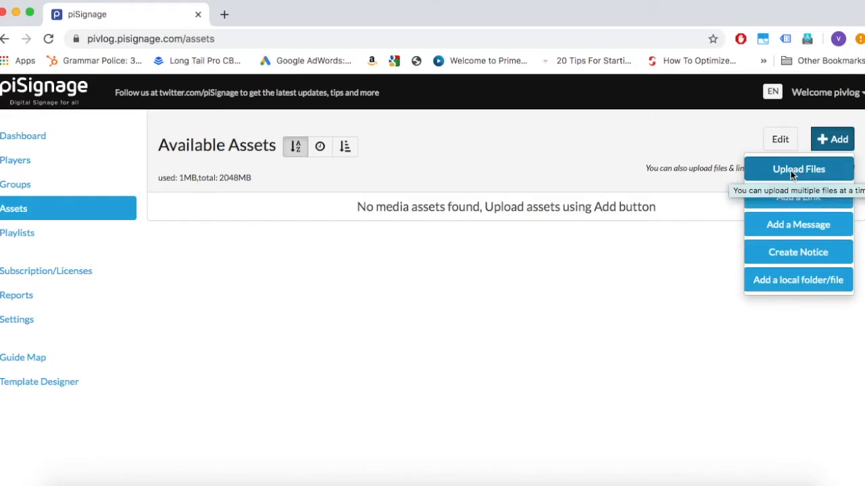
# - Upload the 1440x810.png image from the computer as a new asset
pyautogui.click(798, 169)
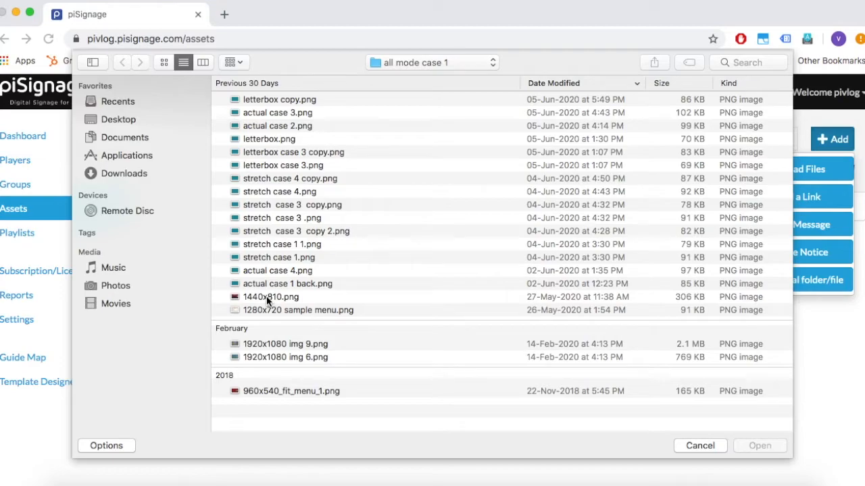
pyautogui.click(270, 298)
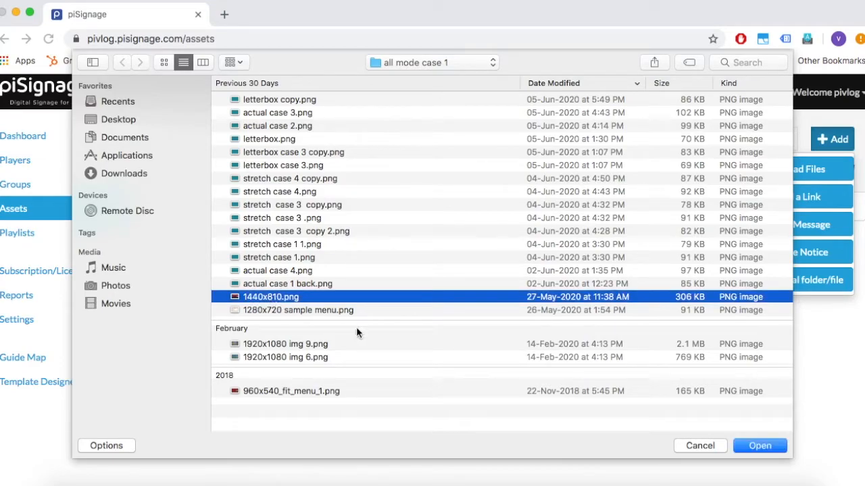
pyautogui.moveTo(592, 393)
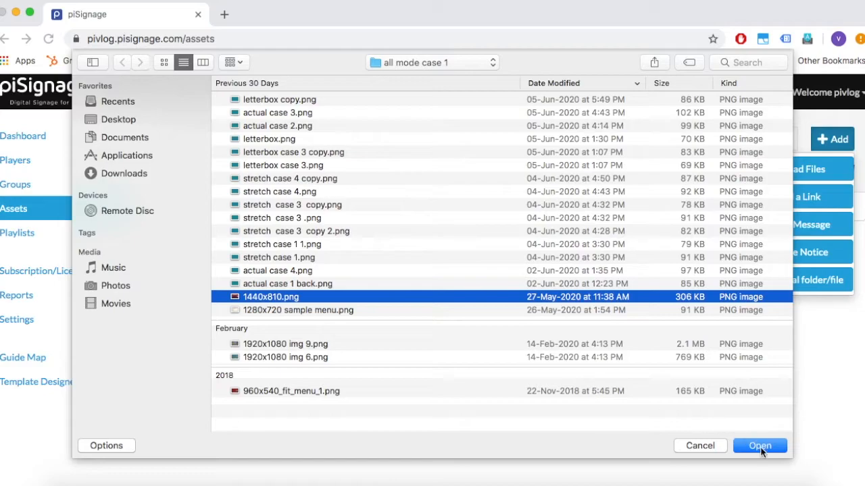
pyautogui.click(759, 446)
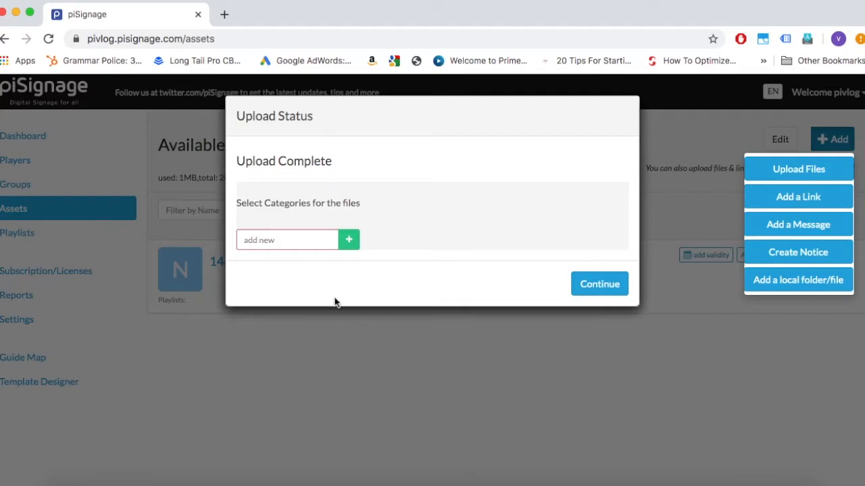
# - Create the menufiles category for 1440x810.png, finish the upload and dismiss the processing notice
pyautogui.click(286, 240)
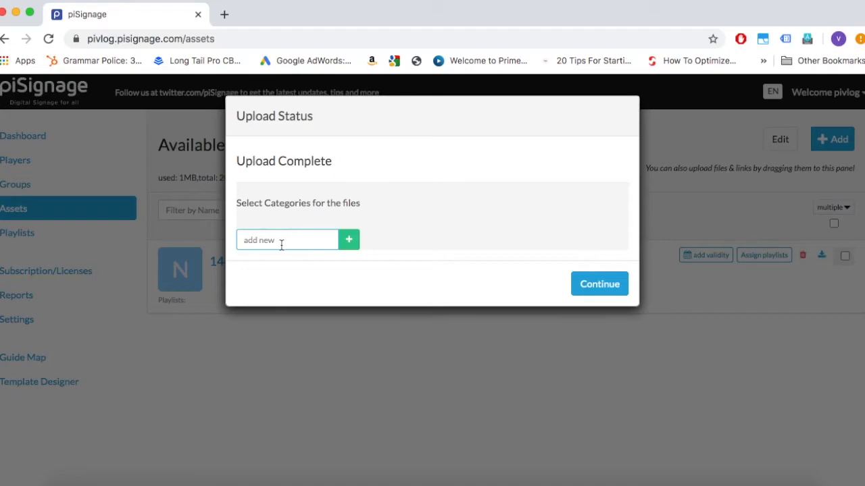
pyautogui.write('men')
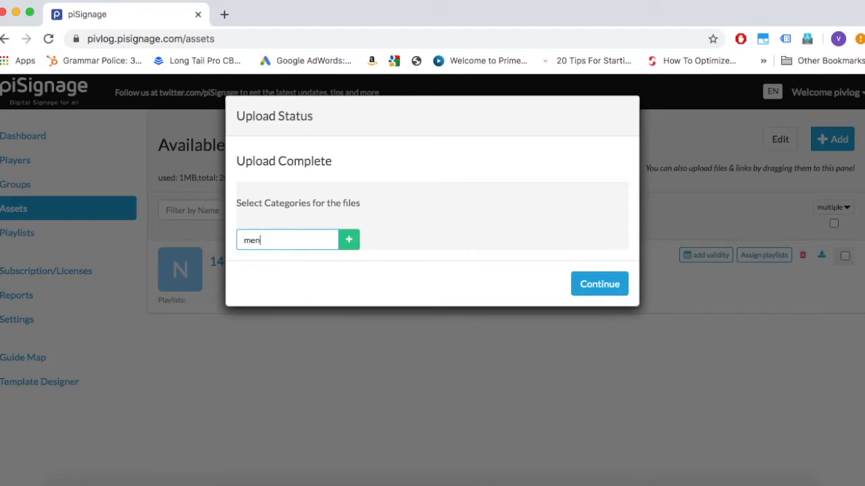
pyautogui.write('ufiles')
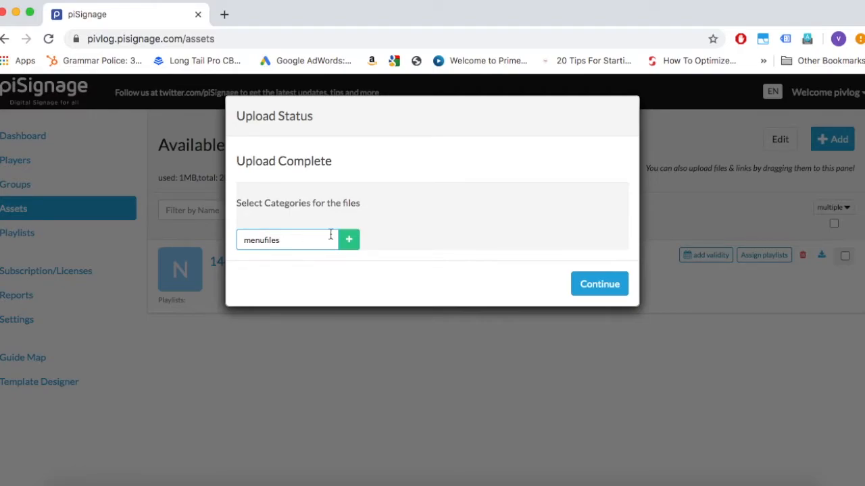
pyautogui.click(348, 239)
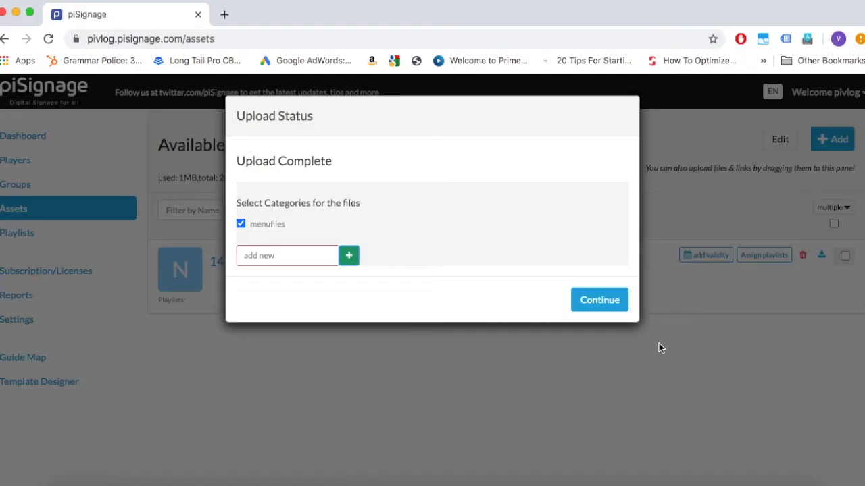
pyautogui.click(598, 300)
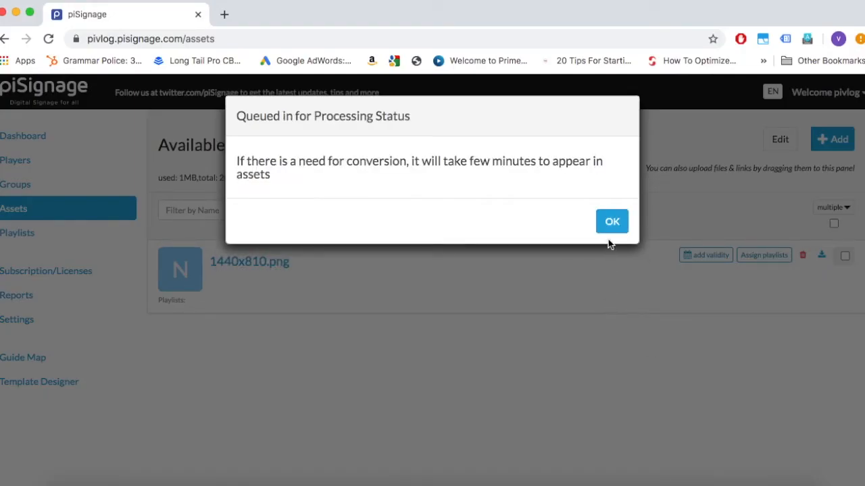
pyautogui.click(611, 221)
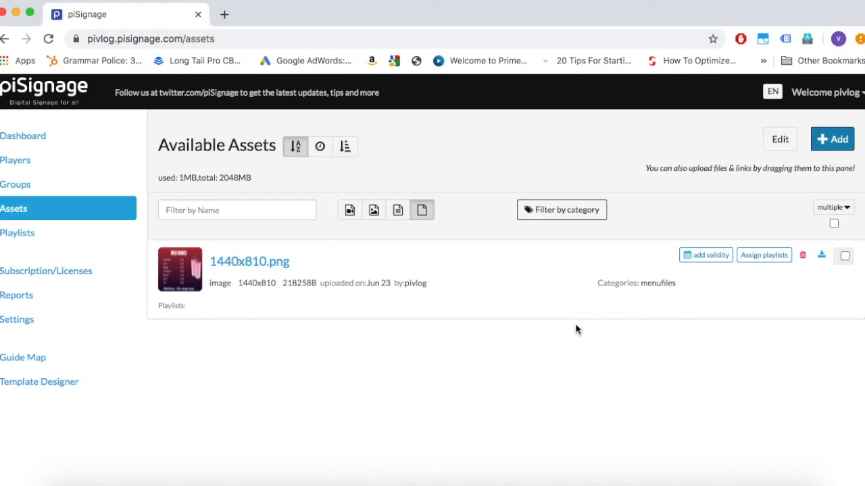
pyautogui.moveTo(656, 3)
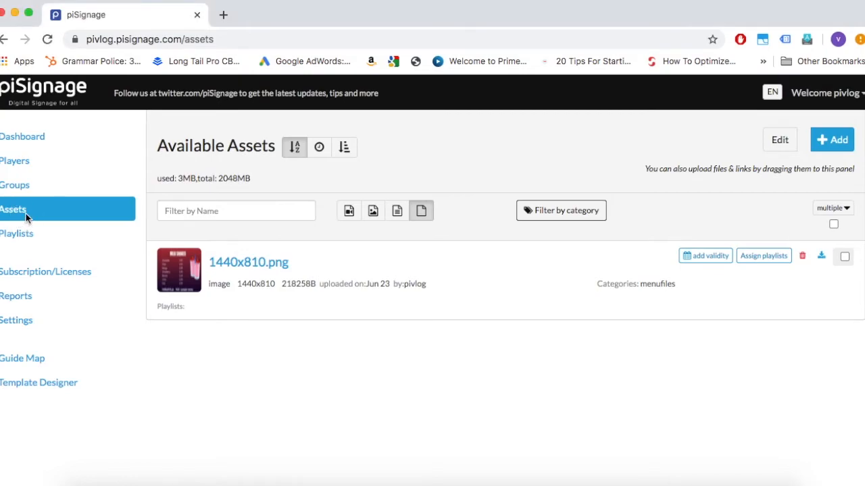
pyautogui.moveTo(832, 140)
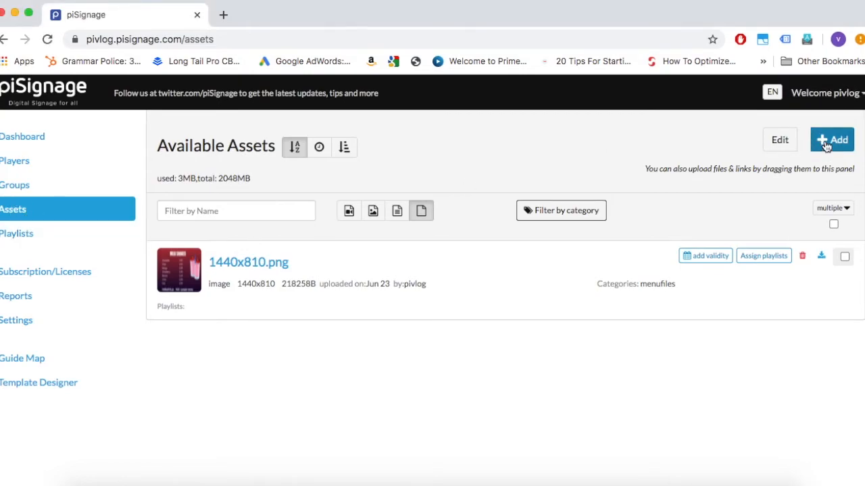
# - Upload three more menu images (1280x720, 1920x1080, 960x540) and review the Available Assets list
pyautogui.click(832, 140)
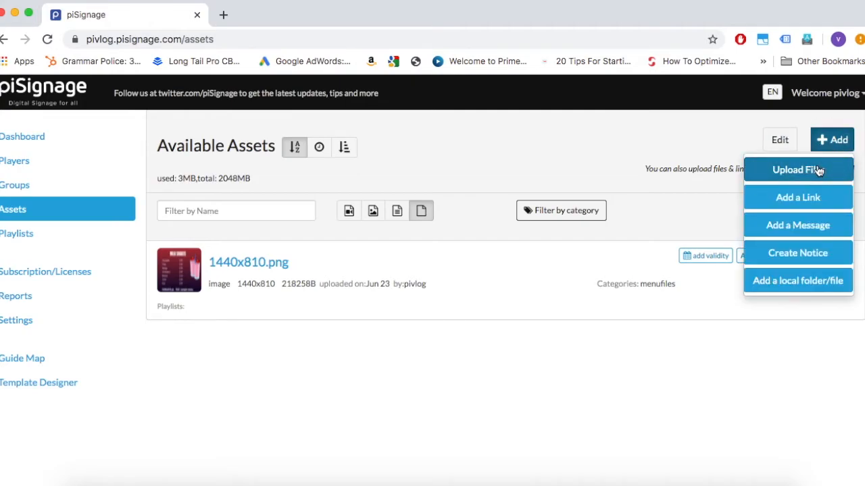
pyautogui.click(797, 170)
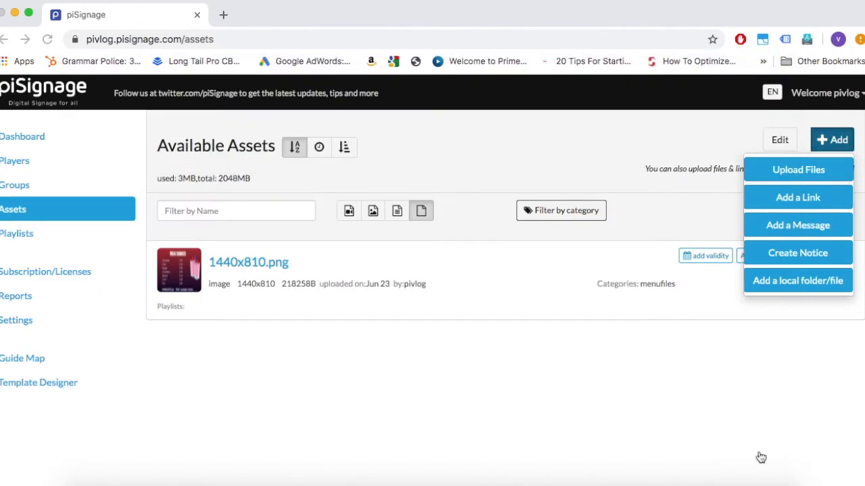
pyautogui.click(797, 170)
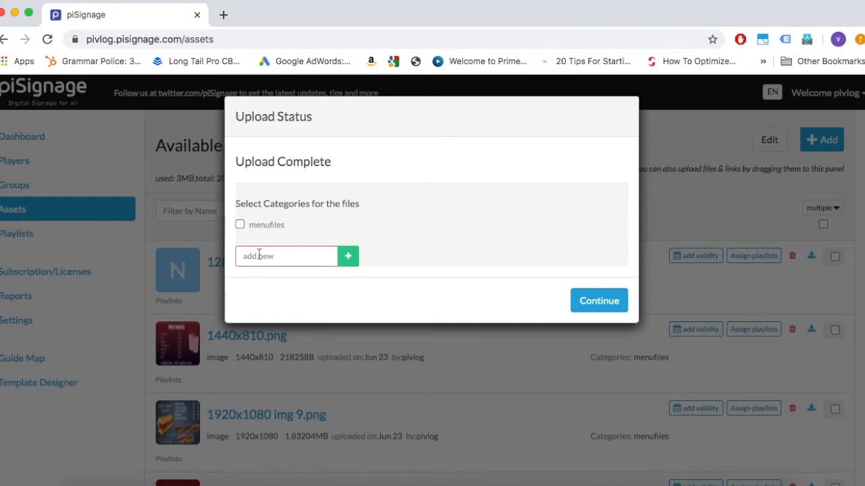
pyautogui.click(598, 300)
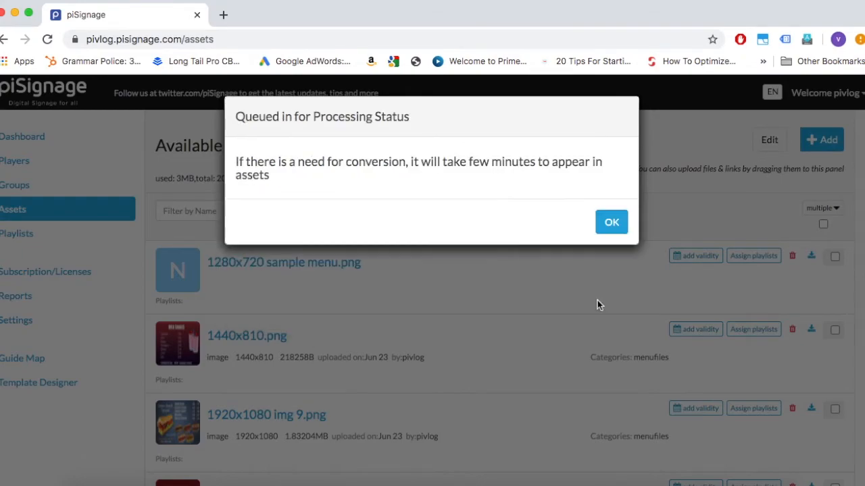
pyautogui.click(611, 222)
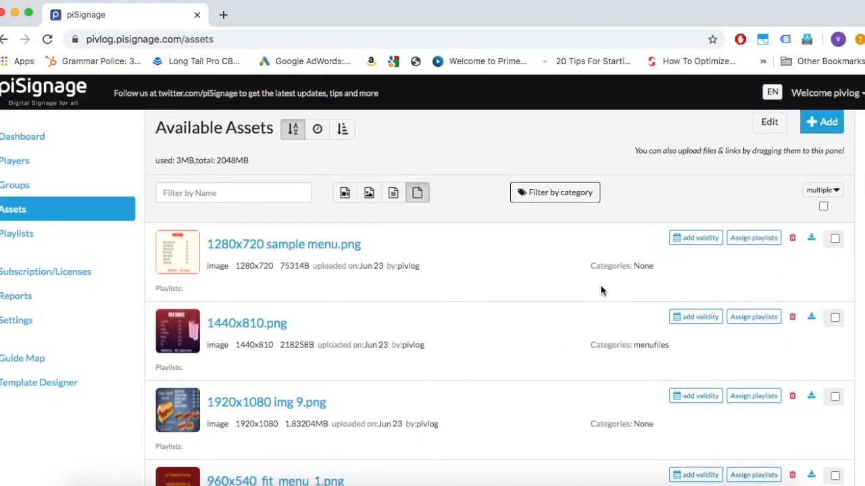
pyautogui.scroll(-3)
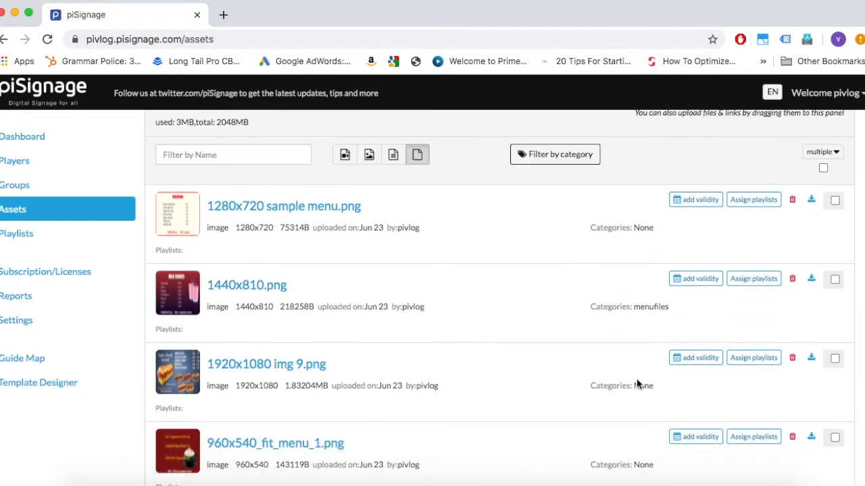
pyautogui.moveTo(557, 357)
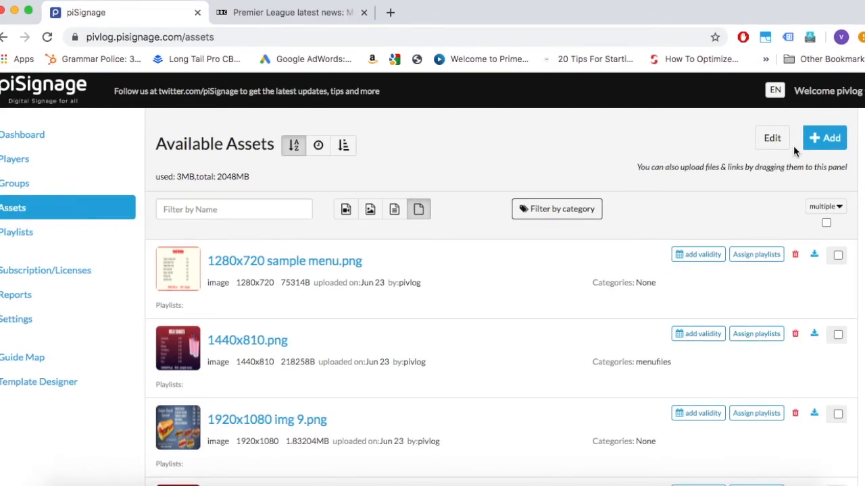
# - Start a new internet link asset with its type set to embedded Web Link (iframe)
pyautogui.click(824, 138)
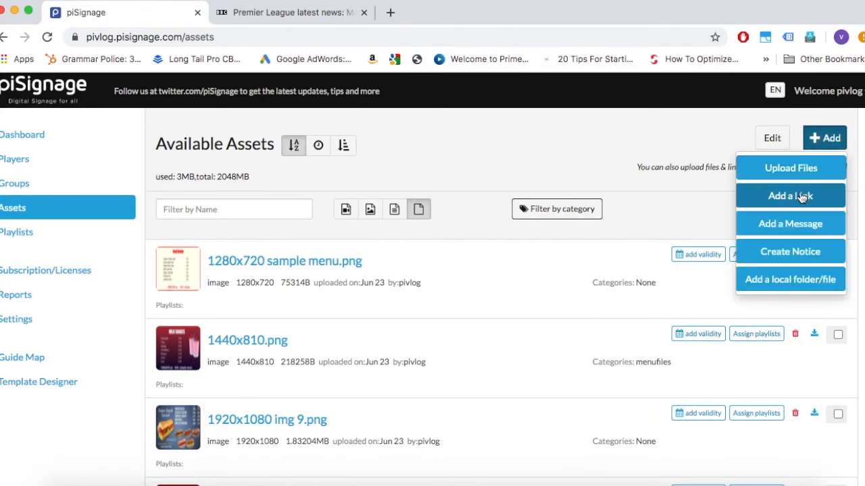
pyautogui.click(789, 196)
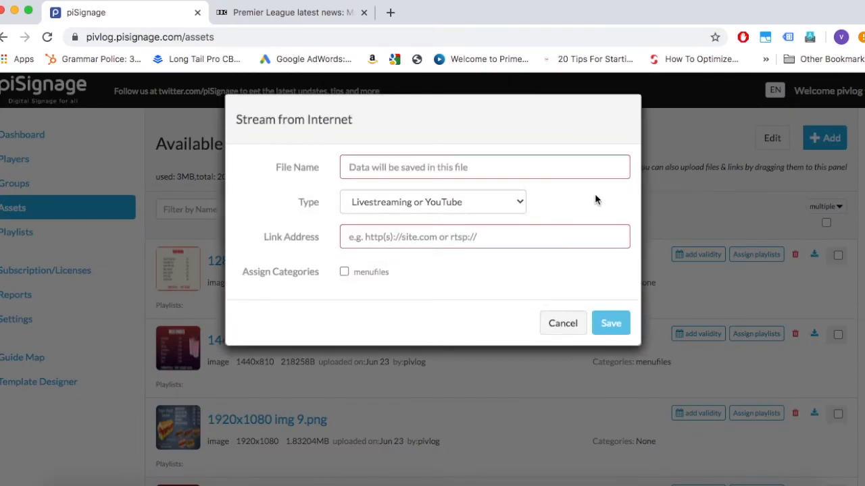
pyautogui.click(432, 202)
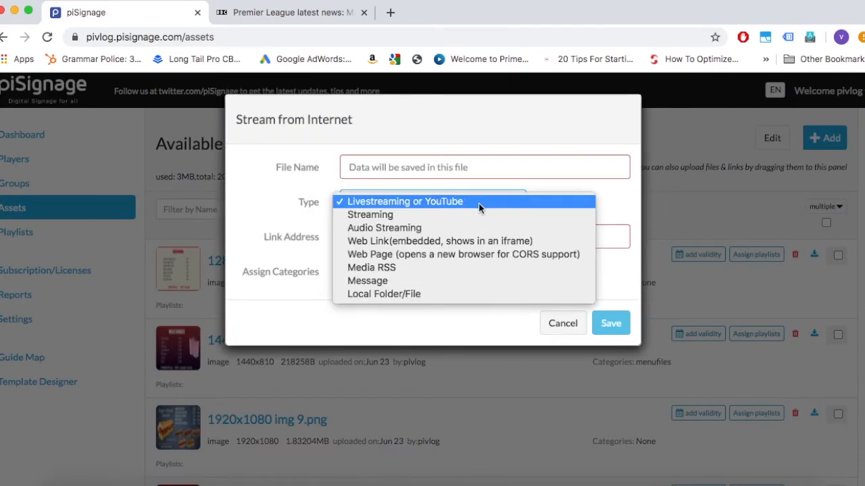
pyautogui.moveTo(412, 241)
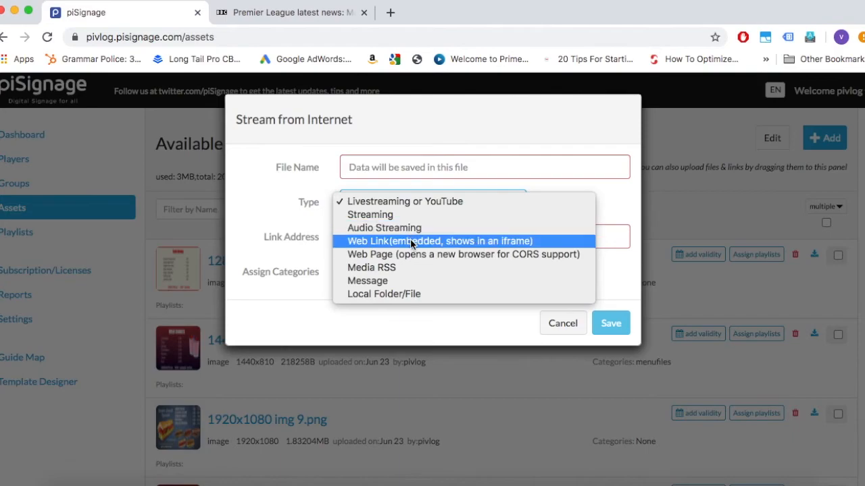
pyautogui.moveTo(408, 254)
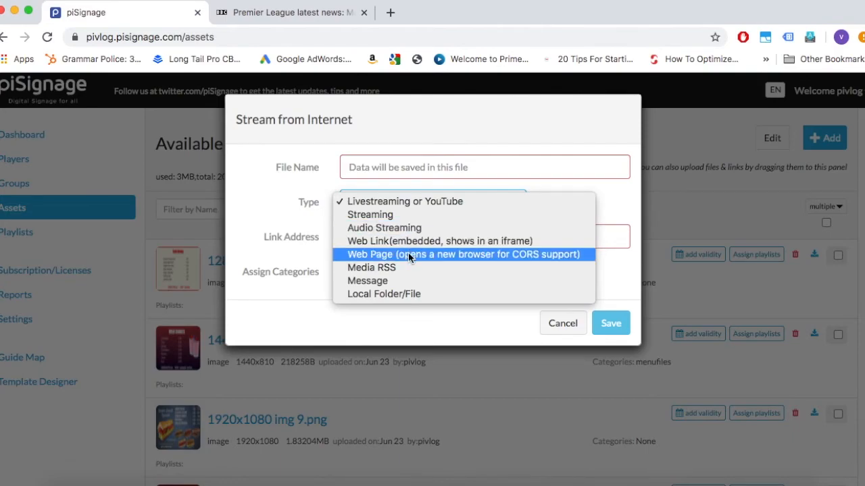
pyautogui.click(439, 241)
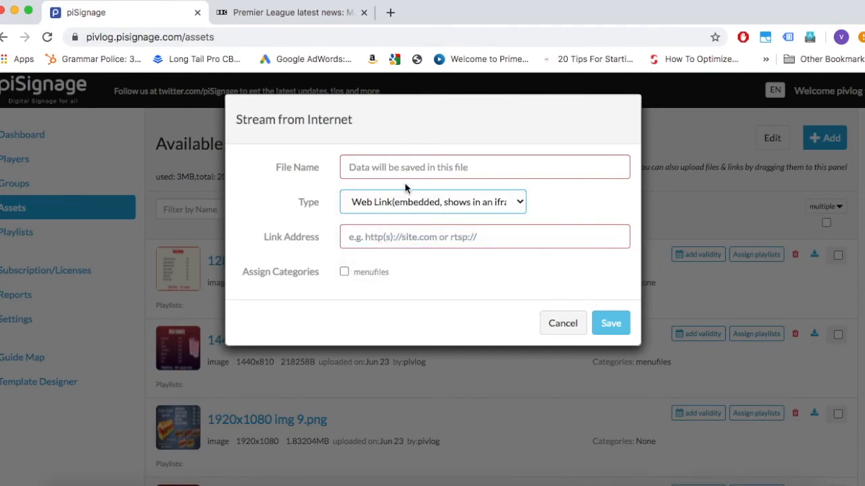
pyautogui.click(291, 12)
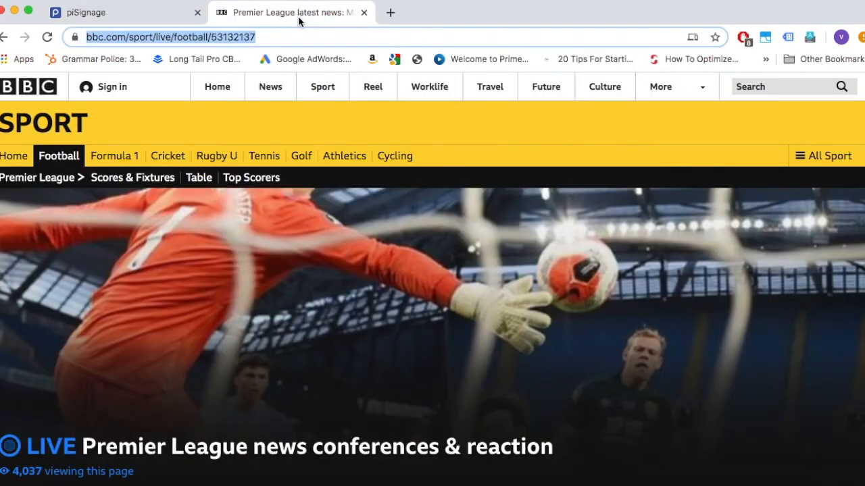
pyautogui.click(102, 12)
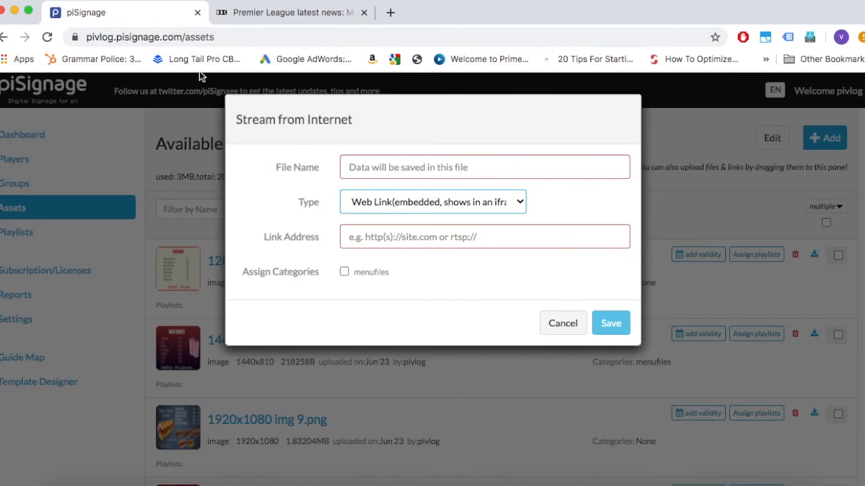
pyautogui.click(484, 237)
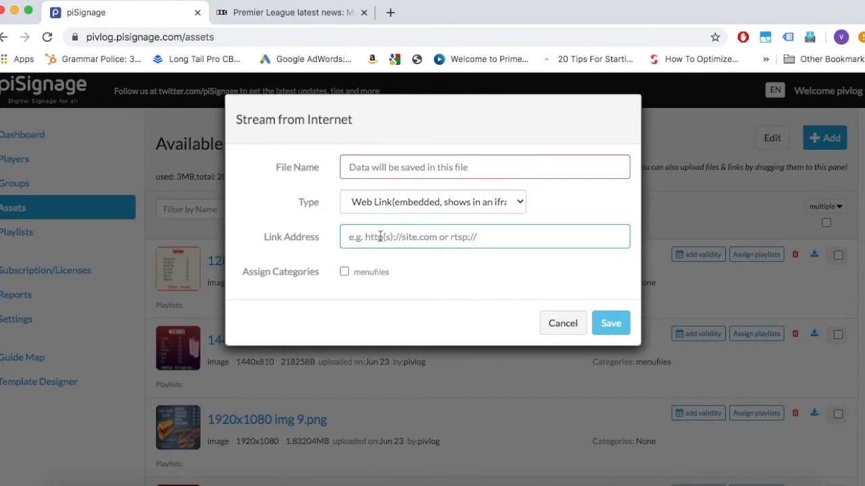
pyautogui.write('https://www.bbc.com/sport/live/football/53132137')
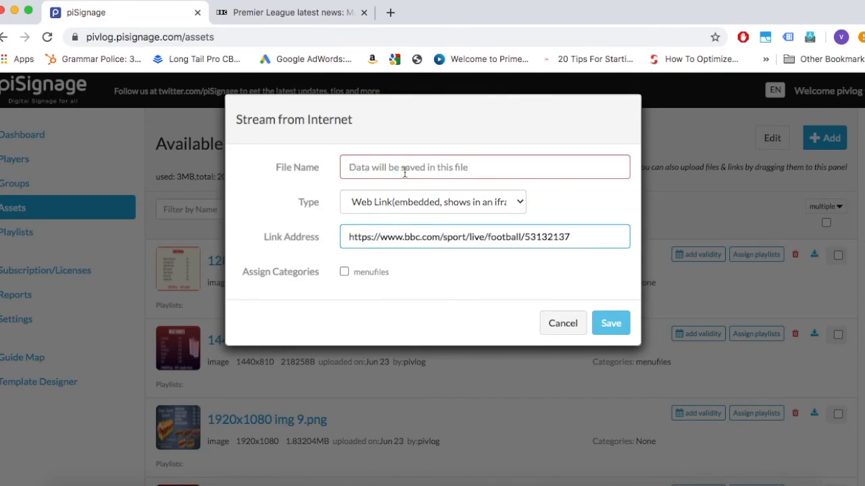
# - Name the link asset linkasset and save it to the assets list
pyautogui.click(484, 167)
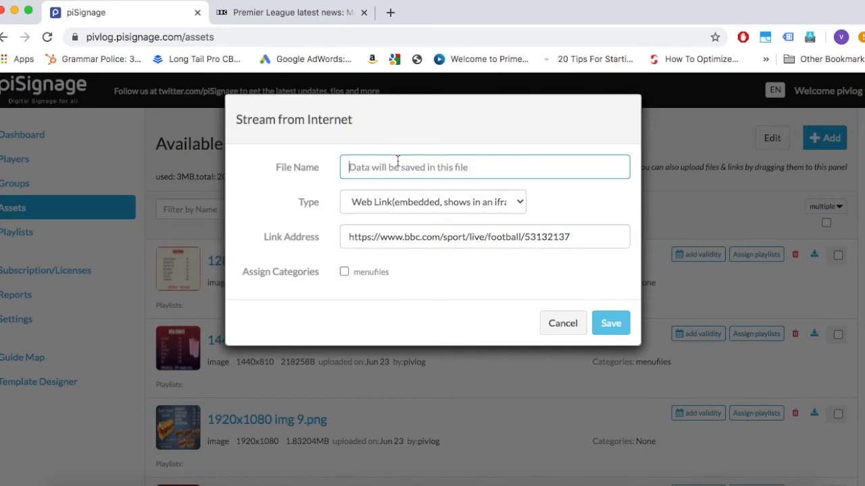
pyautogui.write('linkasset')
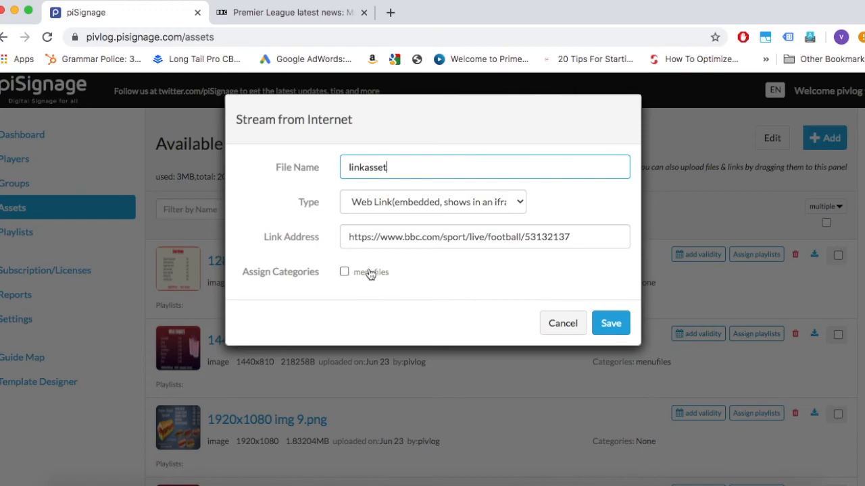
pyautogui.click(611, 323)
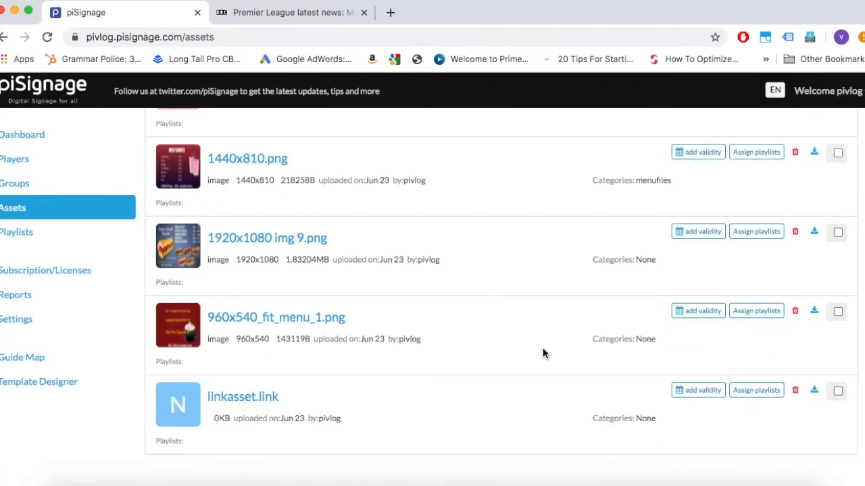
pyautogui.moveTo(649, 430)
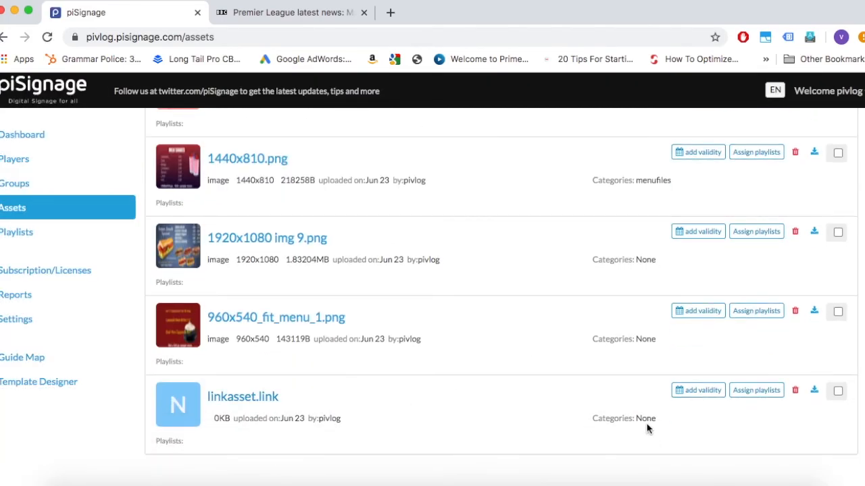
pyautogui.moveTo(500, 426)
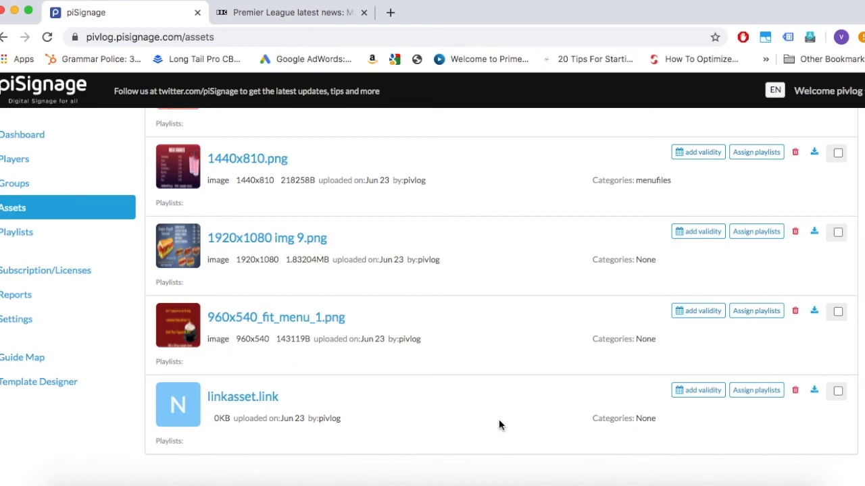
pyautogui.click(830, 136)
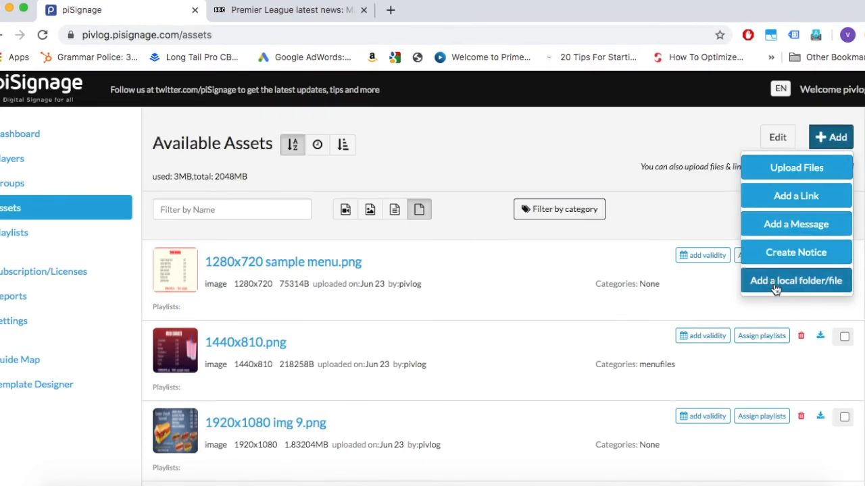
# - Start adding a local folder/file asset and focus its address field
pyautogui.click(796, 279)
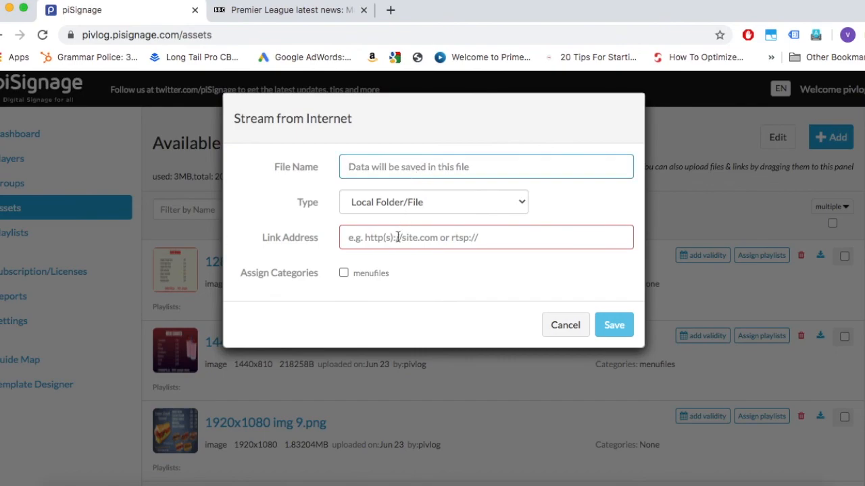
pyautogui.click(485, 238)
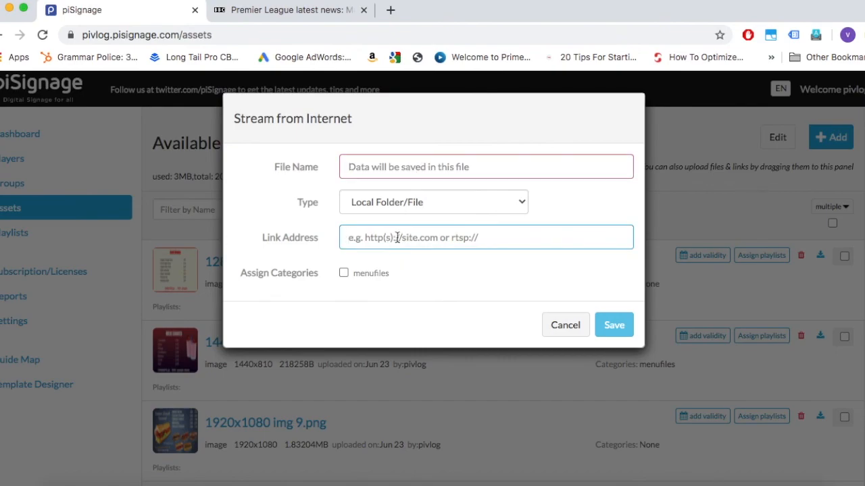